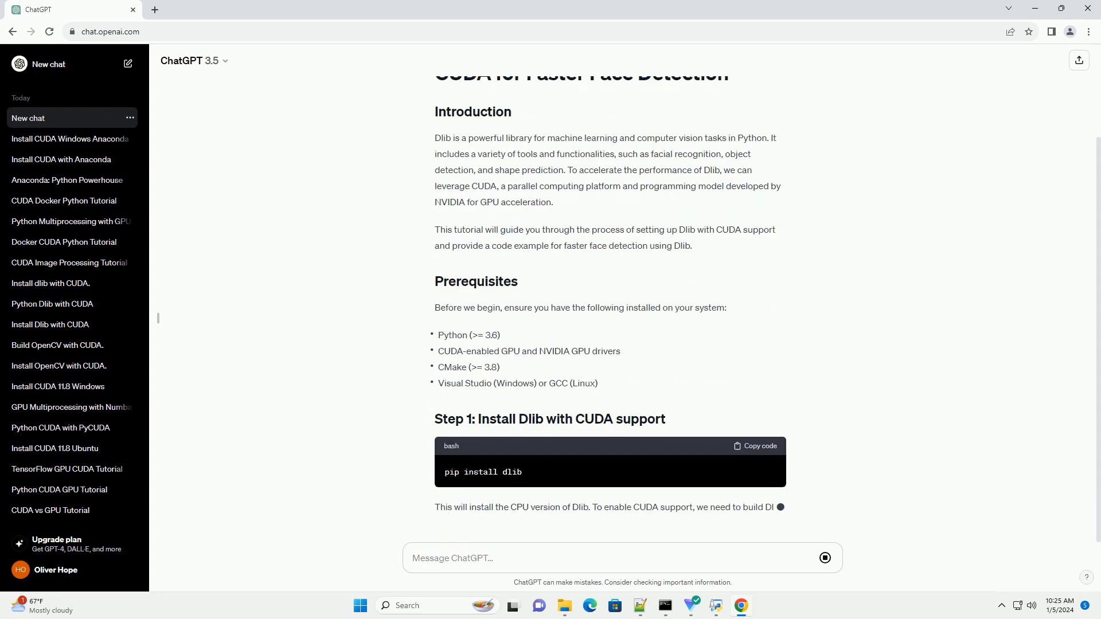
pyautogui.scroll(-3)
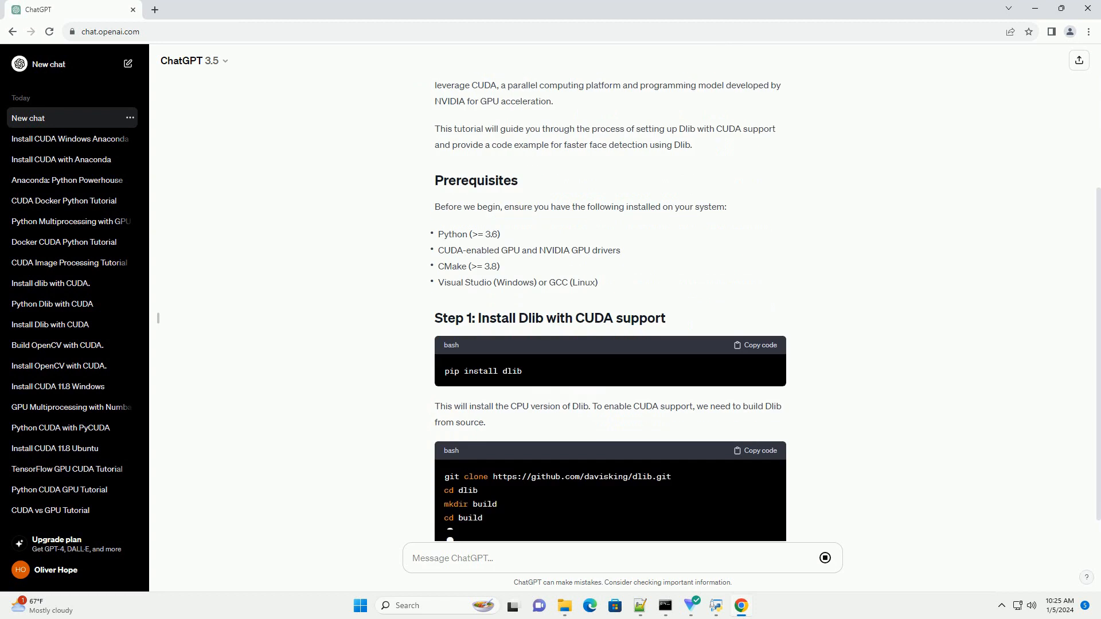
pyautogui.scroll(-3)
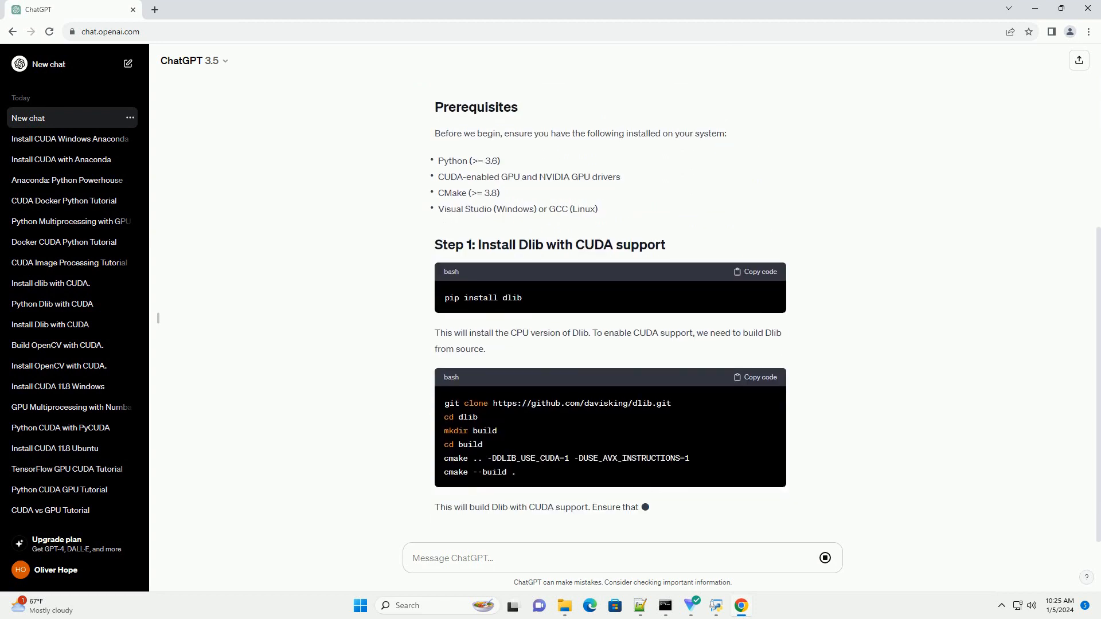
pyautogui.scroll(-3)
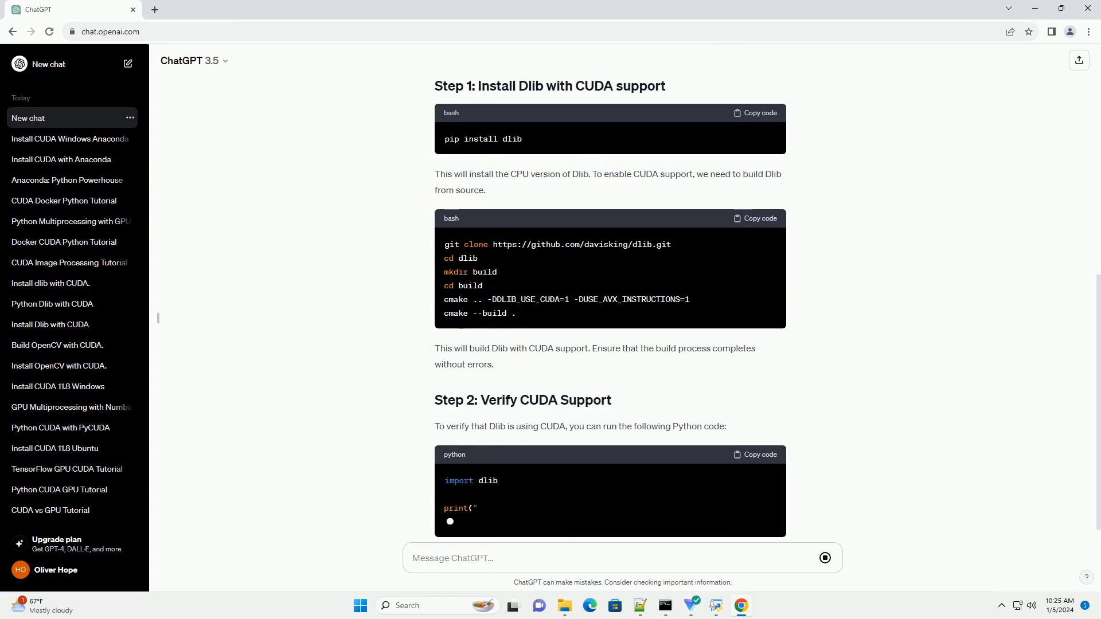
pyautogui.scroll(-3)
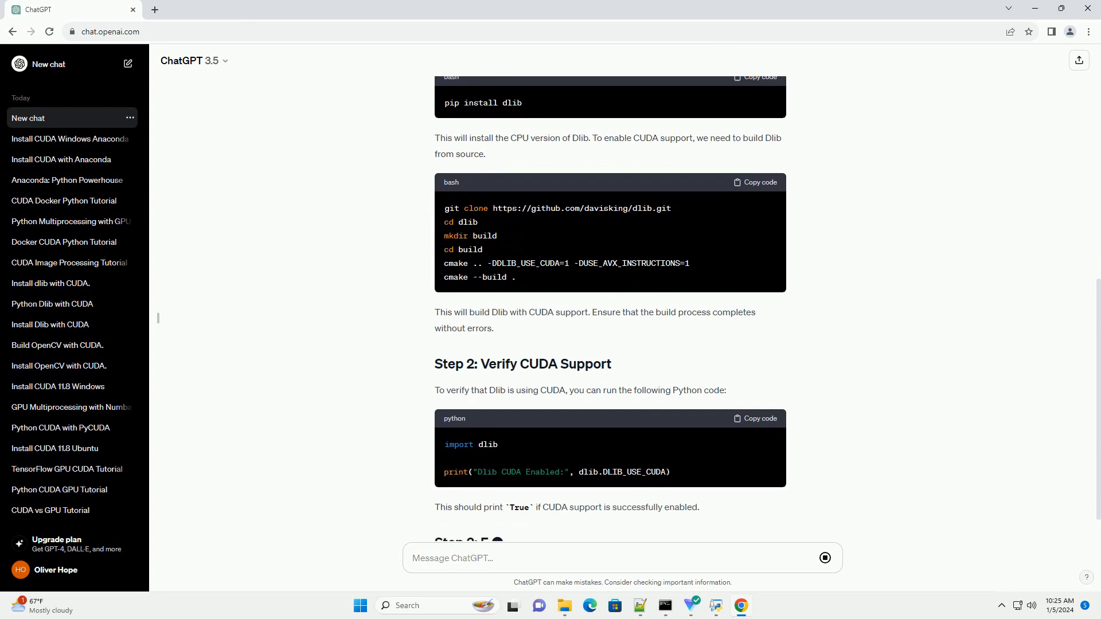
pyautogui.scroll(-3)
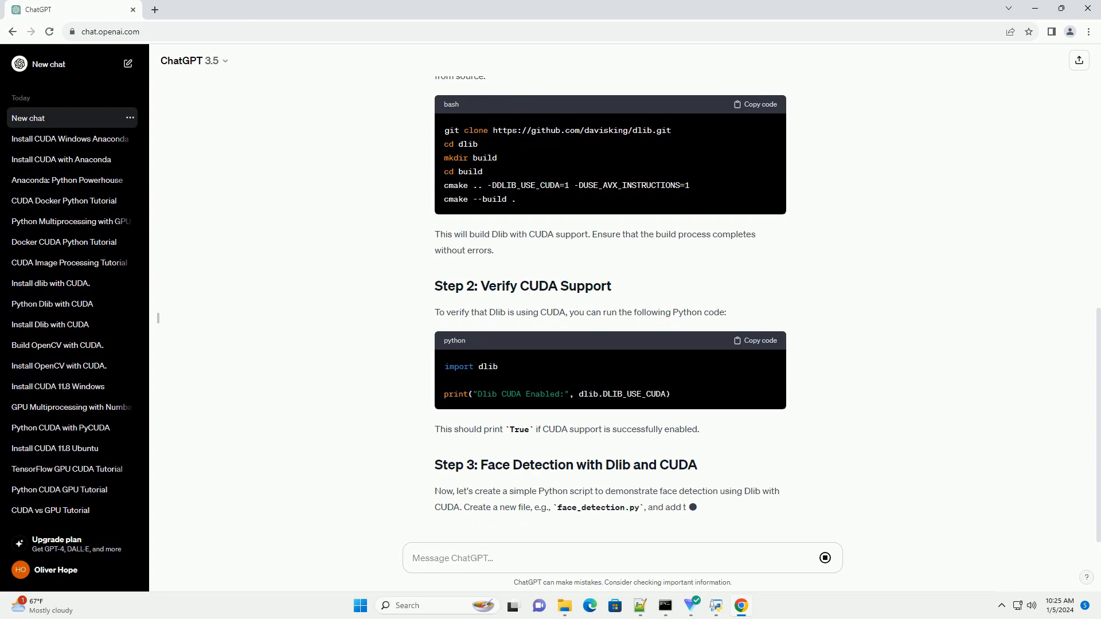
pyautogui.scroll(-3)
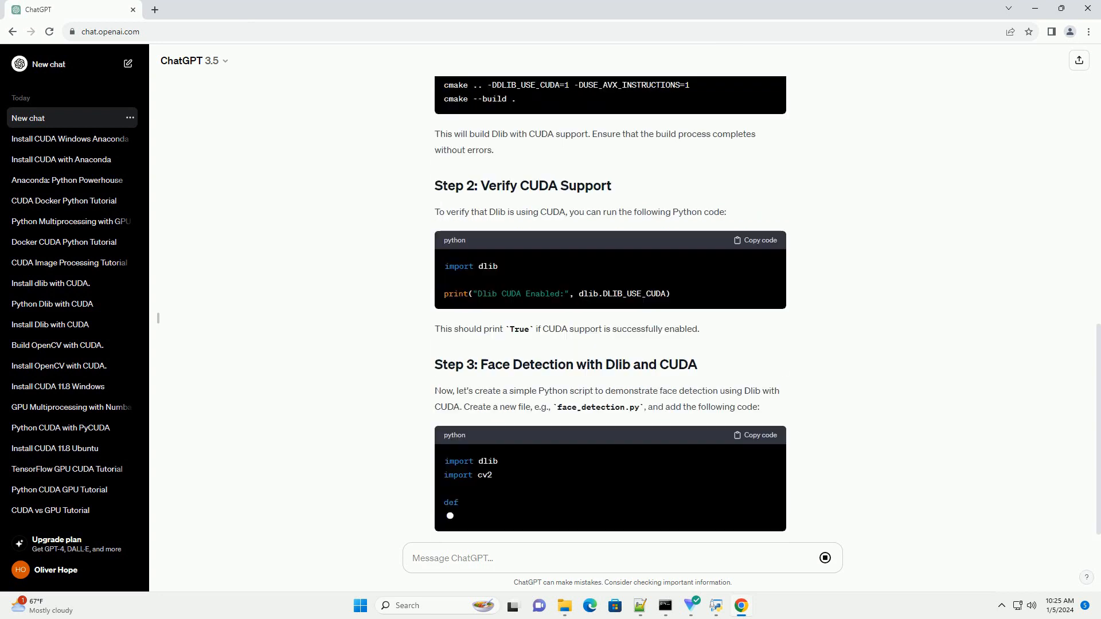
pyautogui.scroll(-3)
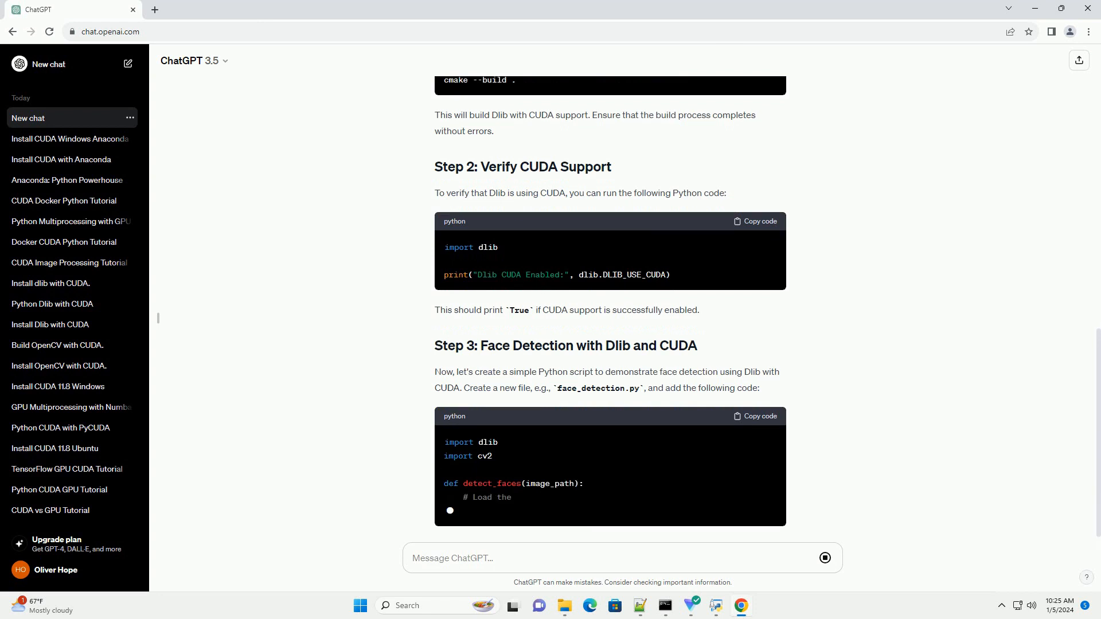
pyautogui.scroll(-3)
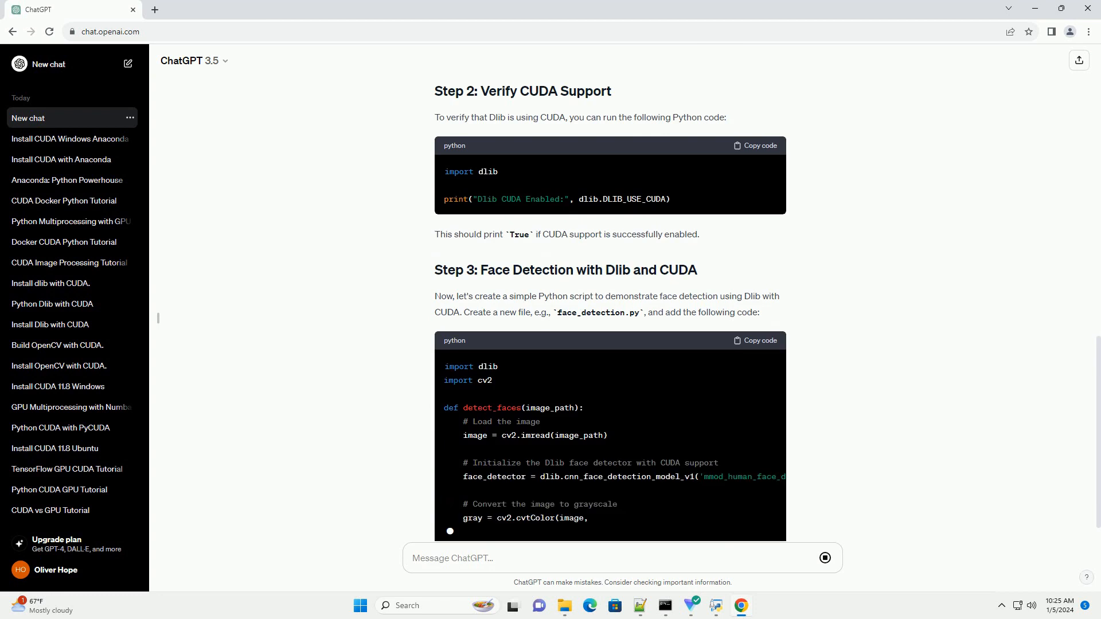
pyautogui.scroll(-3)
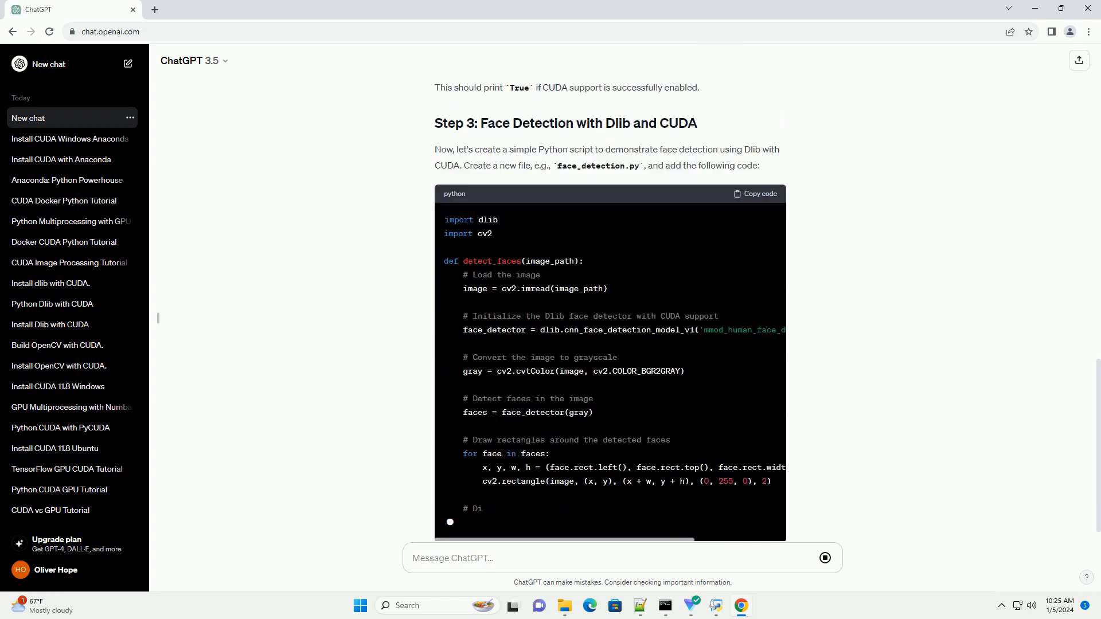
pyautogui.scroll(-3)
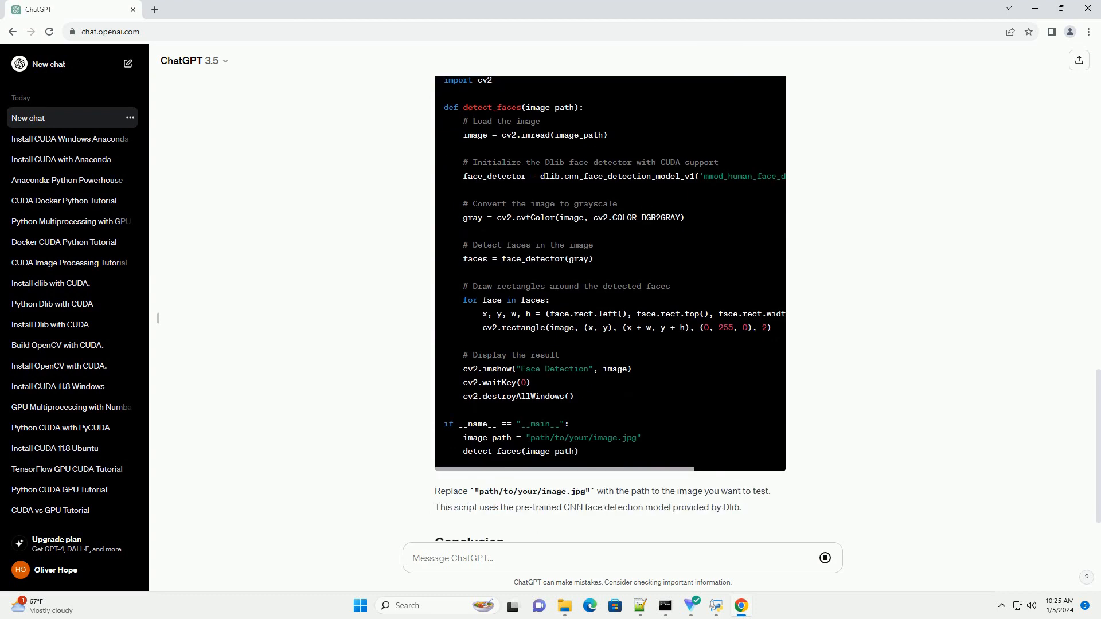
pyautogui.scroll(-3)
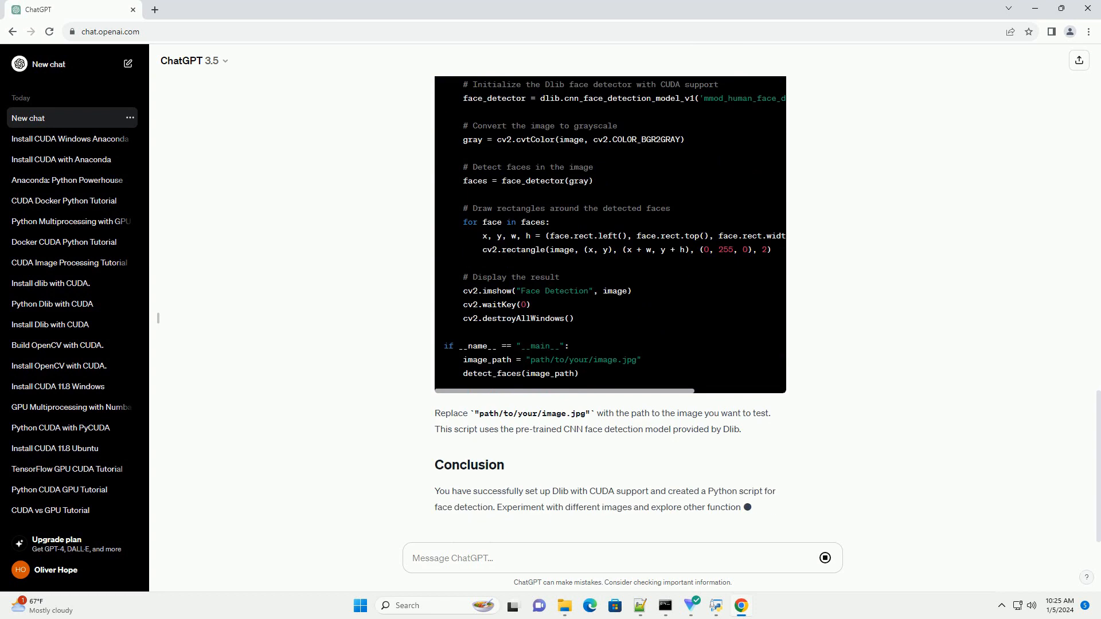